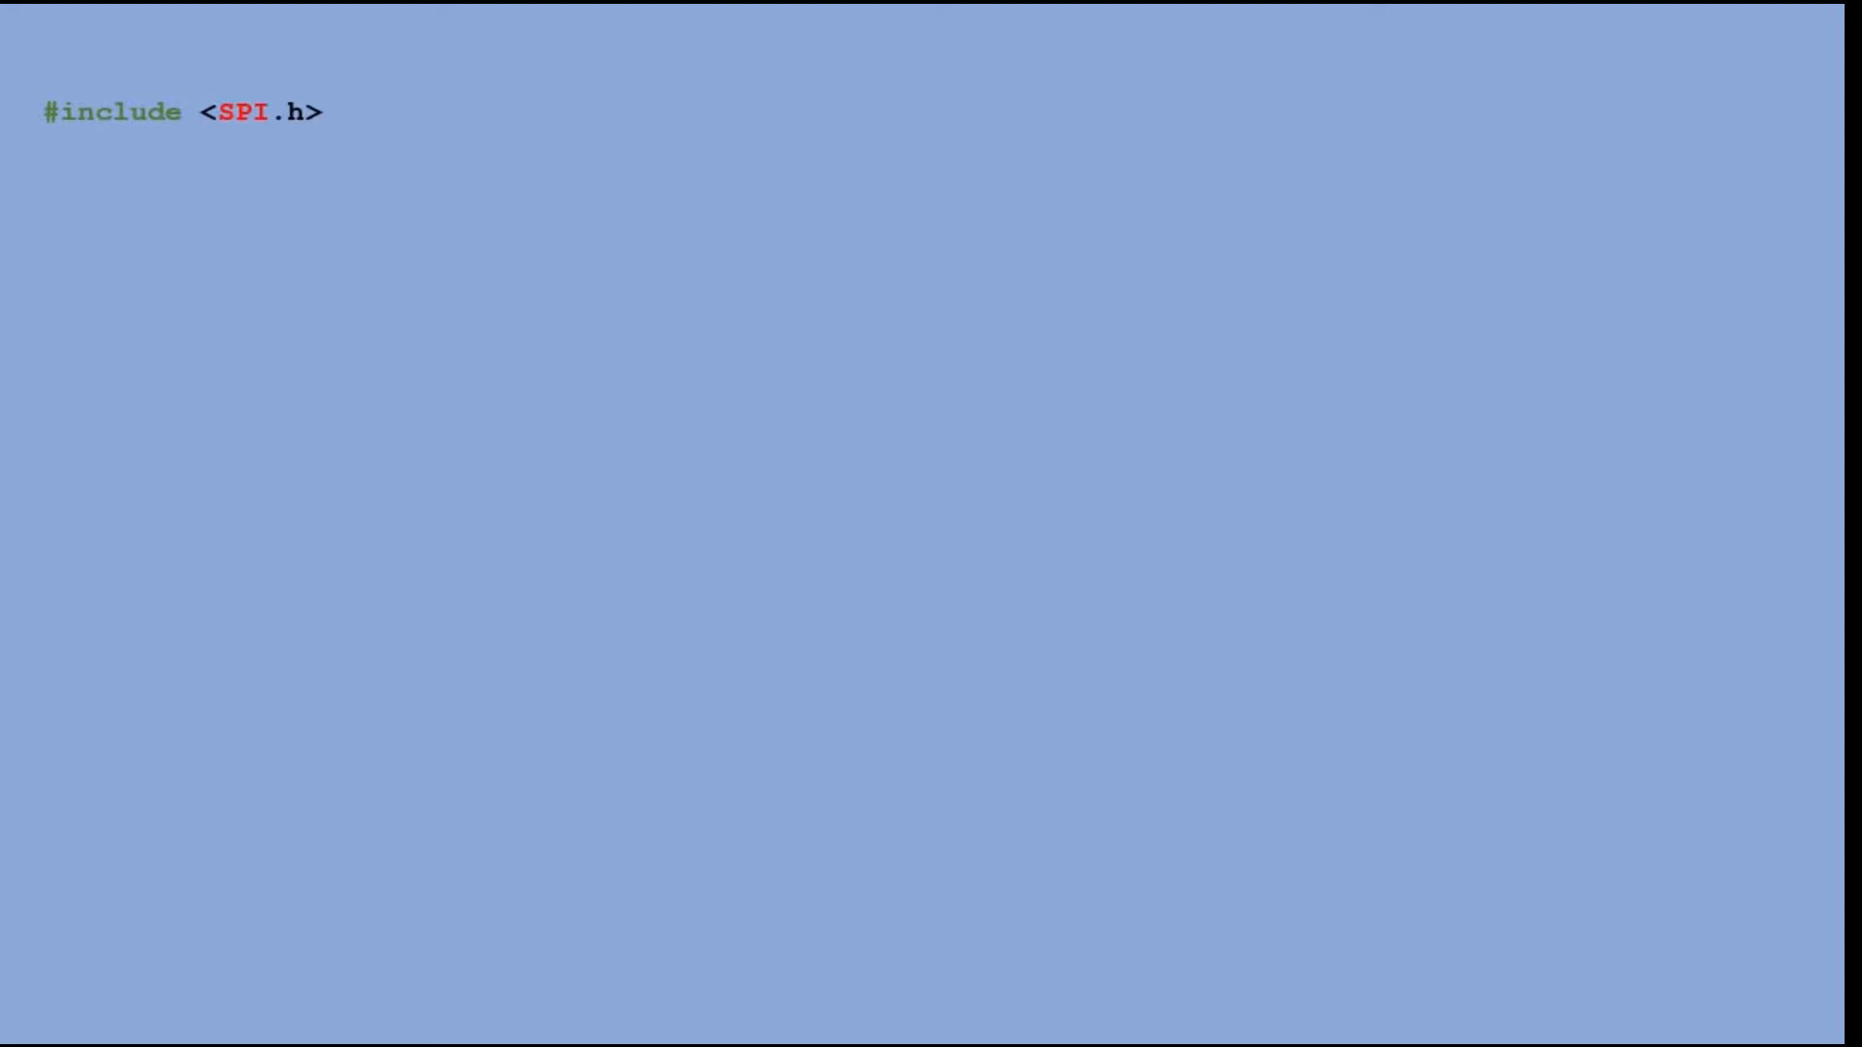
- Add #define CS 7 and start SendData with digitalWrite(CS, LOW) and SPI.transfer(address)
{"action": "type", "text": "#define CS 7"}
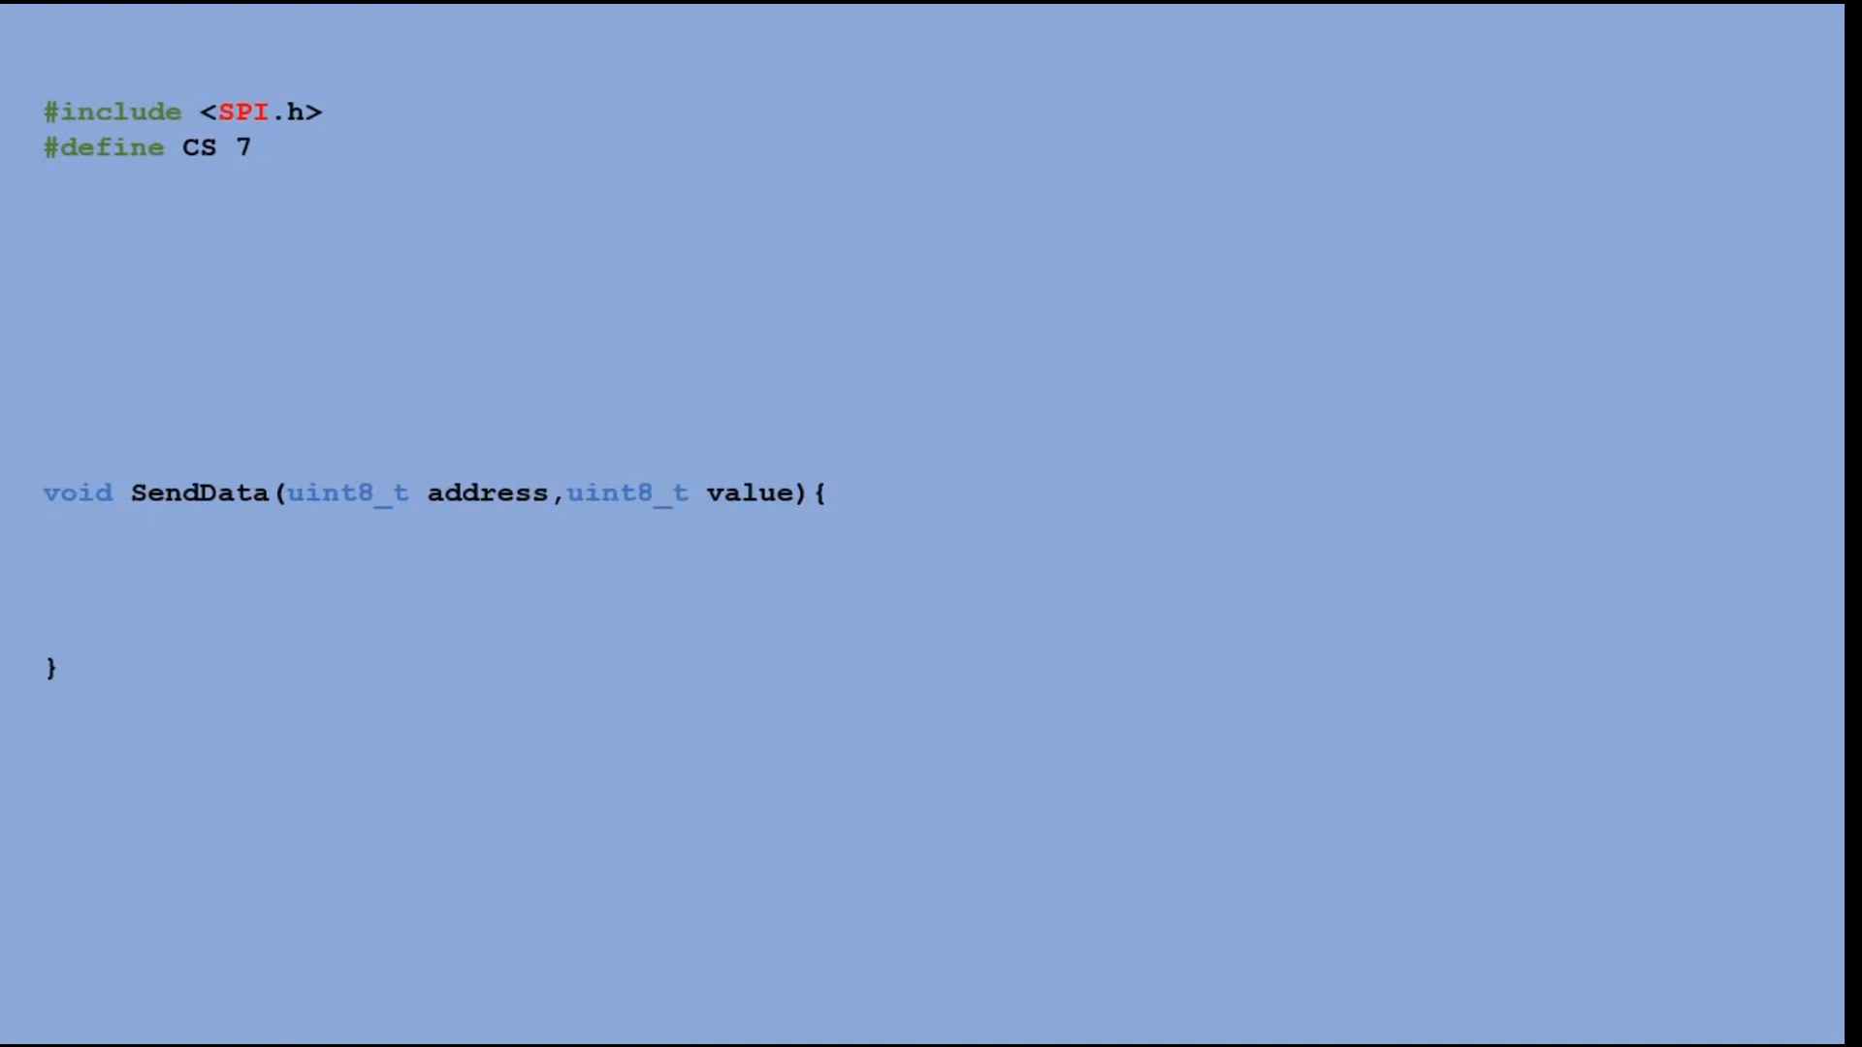
{"action": "type", "text": "digitalWrite(CS, LOW);"}
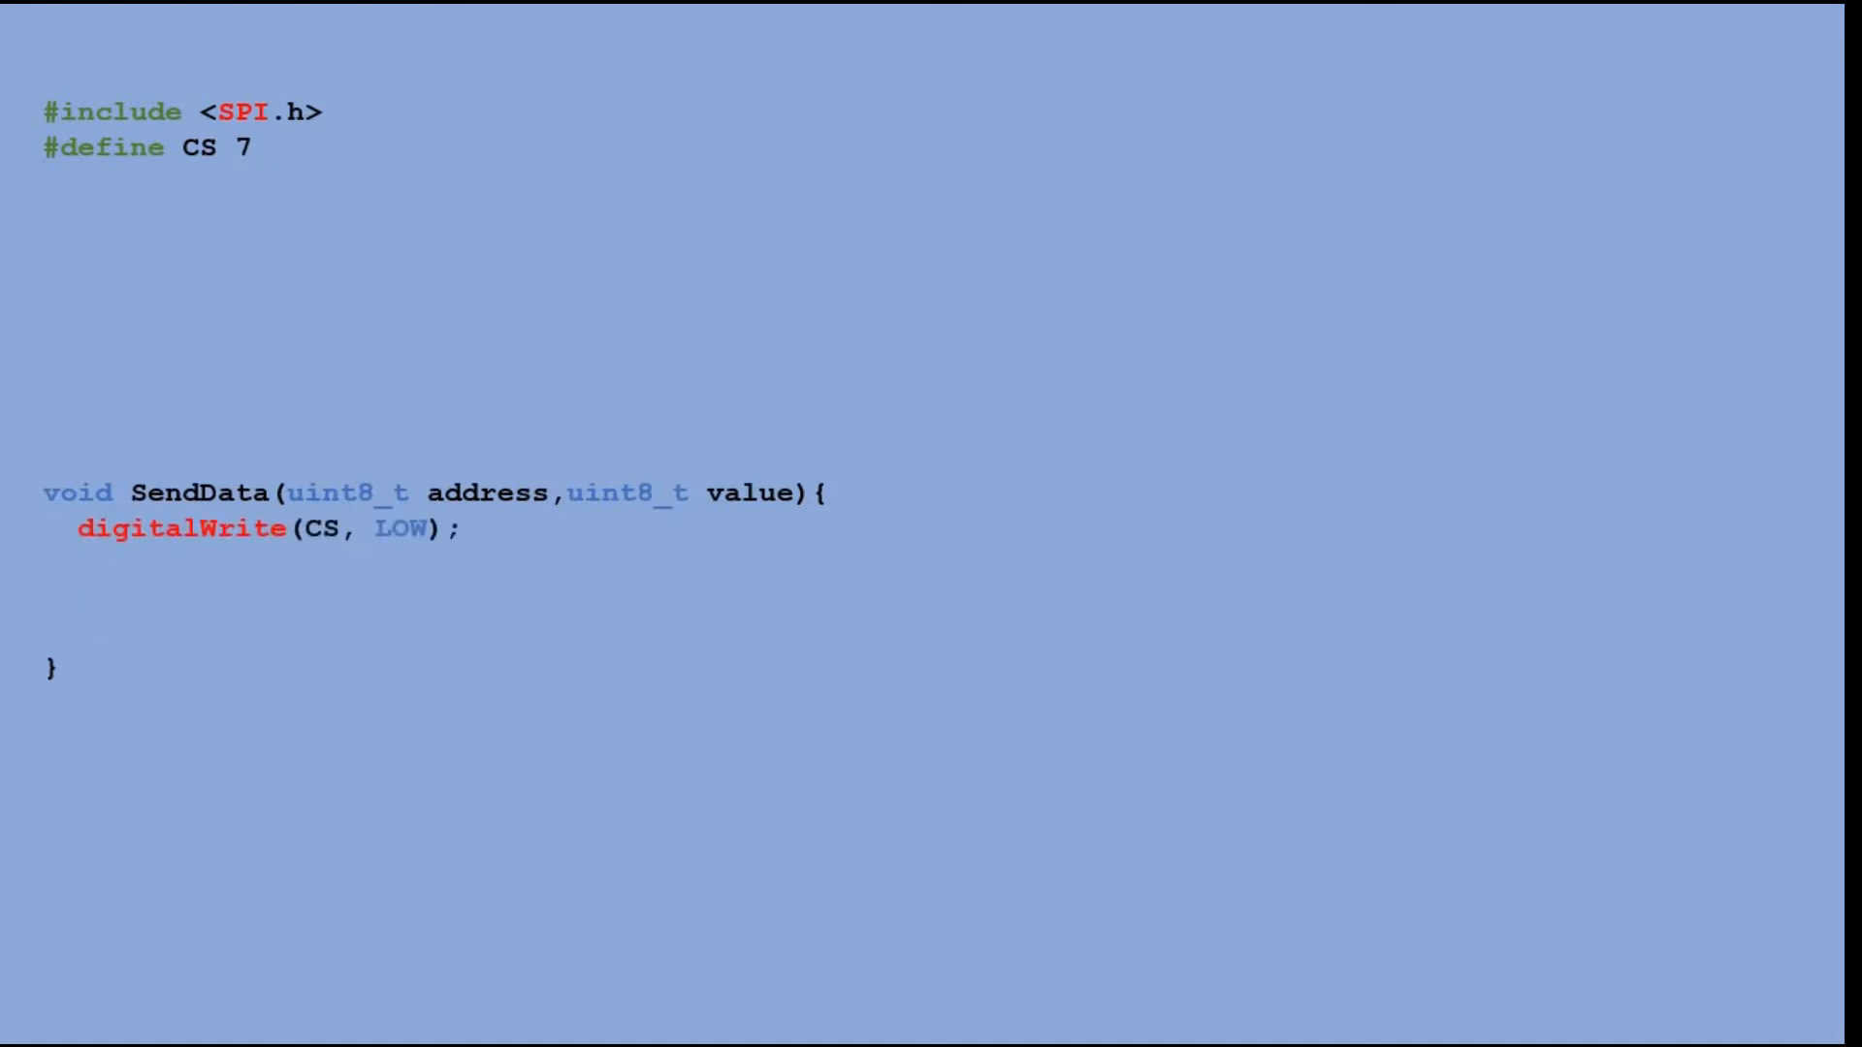
{"action": "type", "text": "SPI.transfer(address); // Send address."}
{"action": "type", "text": "SPI.transfer(value);   // Send the value."}
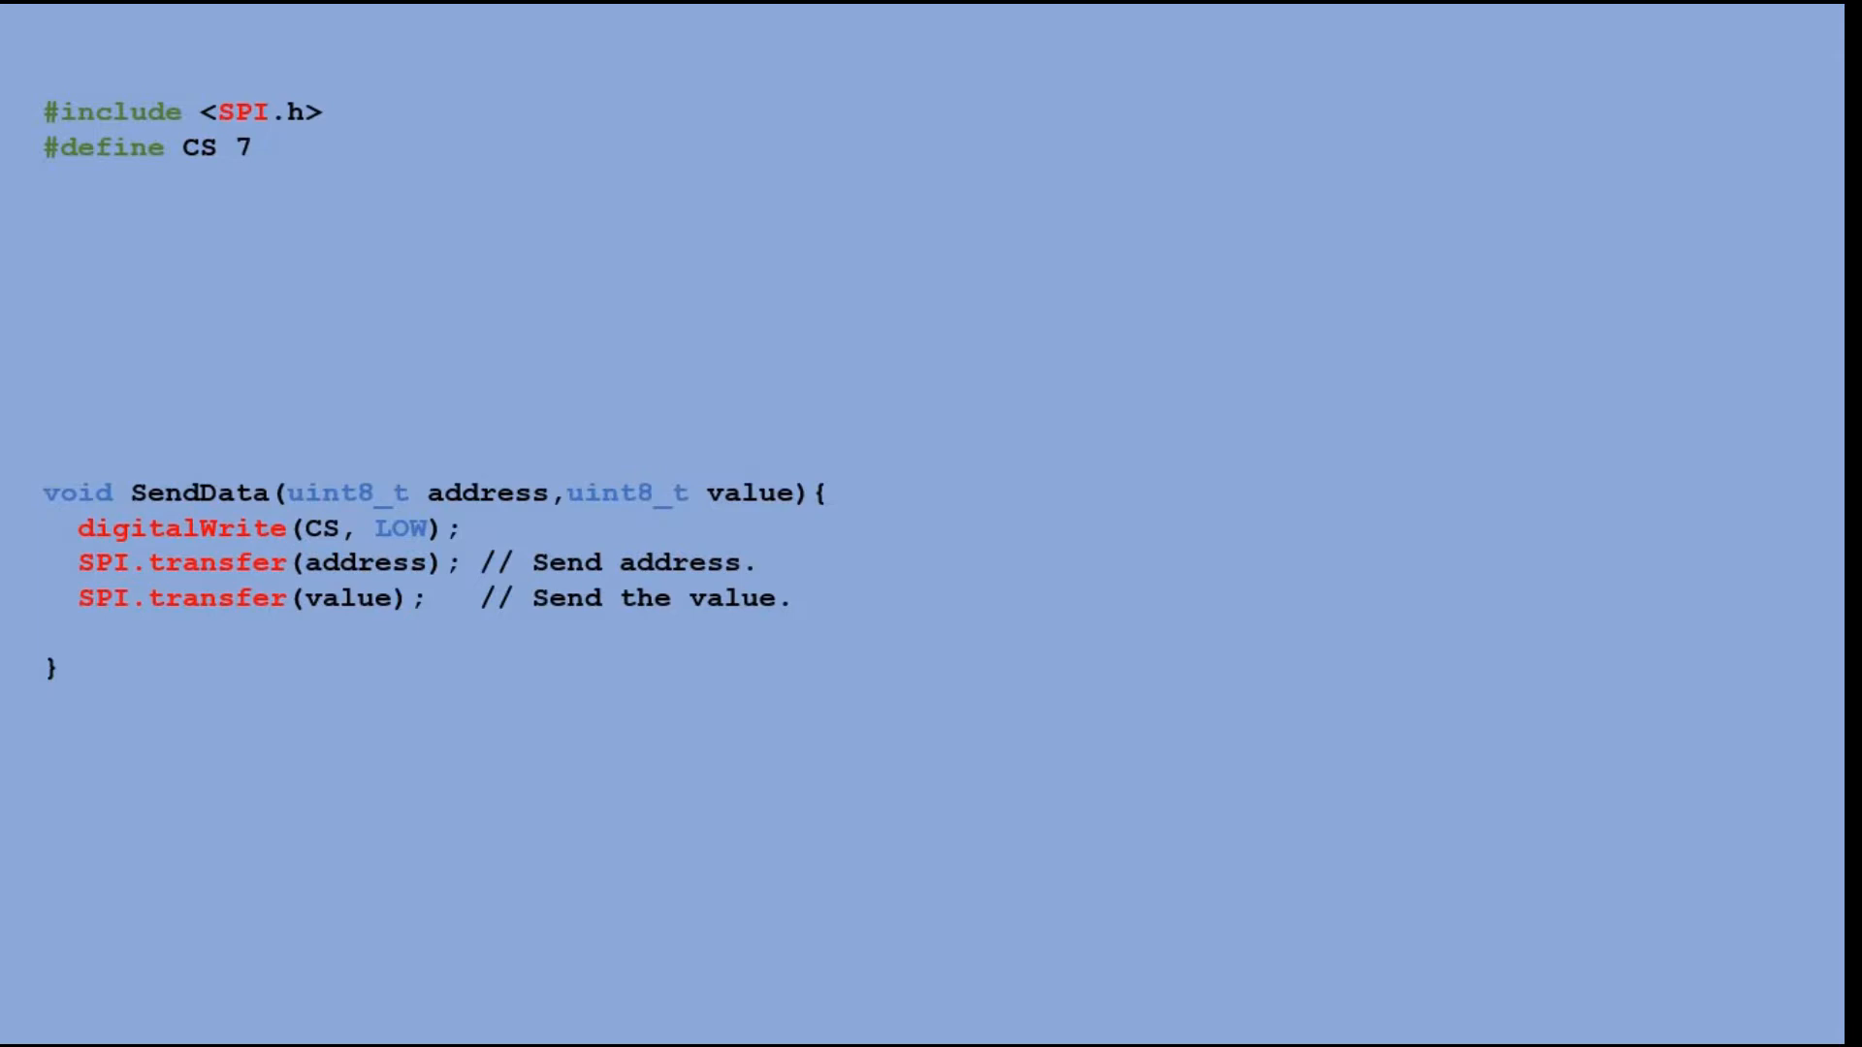
- Finish SendData with digitalWrite(CS, HIGH) to end the transfer
{"action": "type", "text": "digitalWrite(CS, HIGH);// Finish transfer."}
{"action": "type", "text": "#define DISPLAY_TEST 16"}
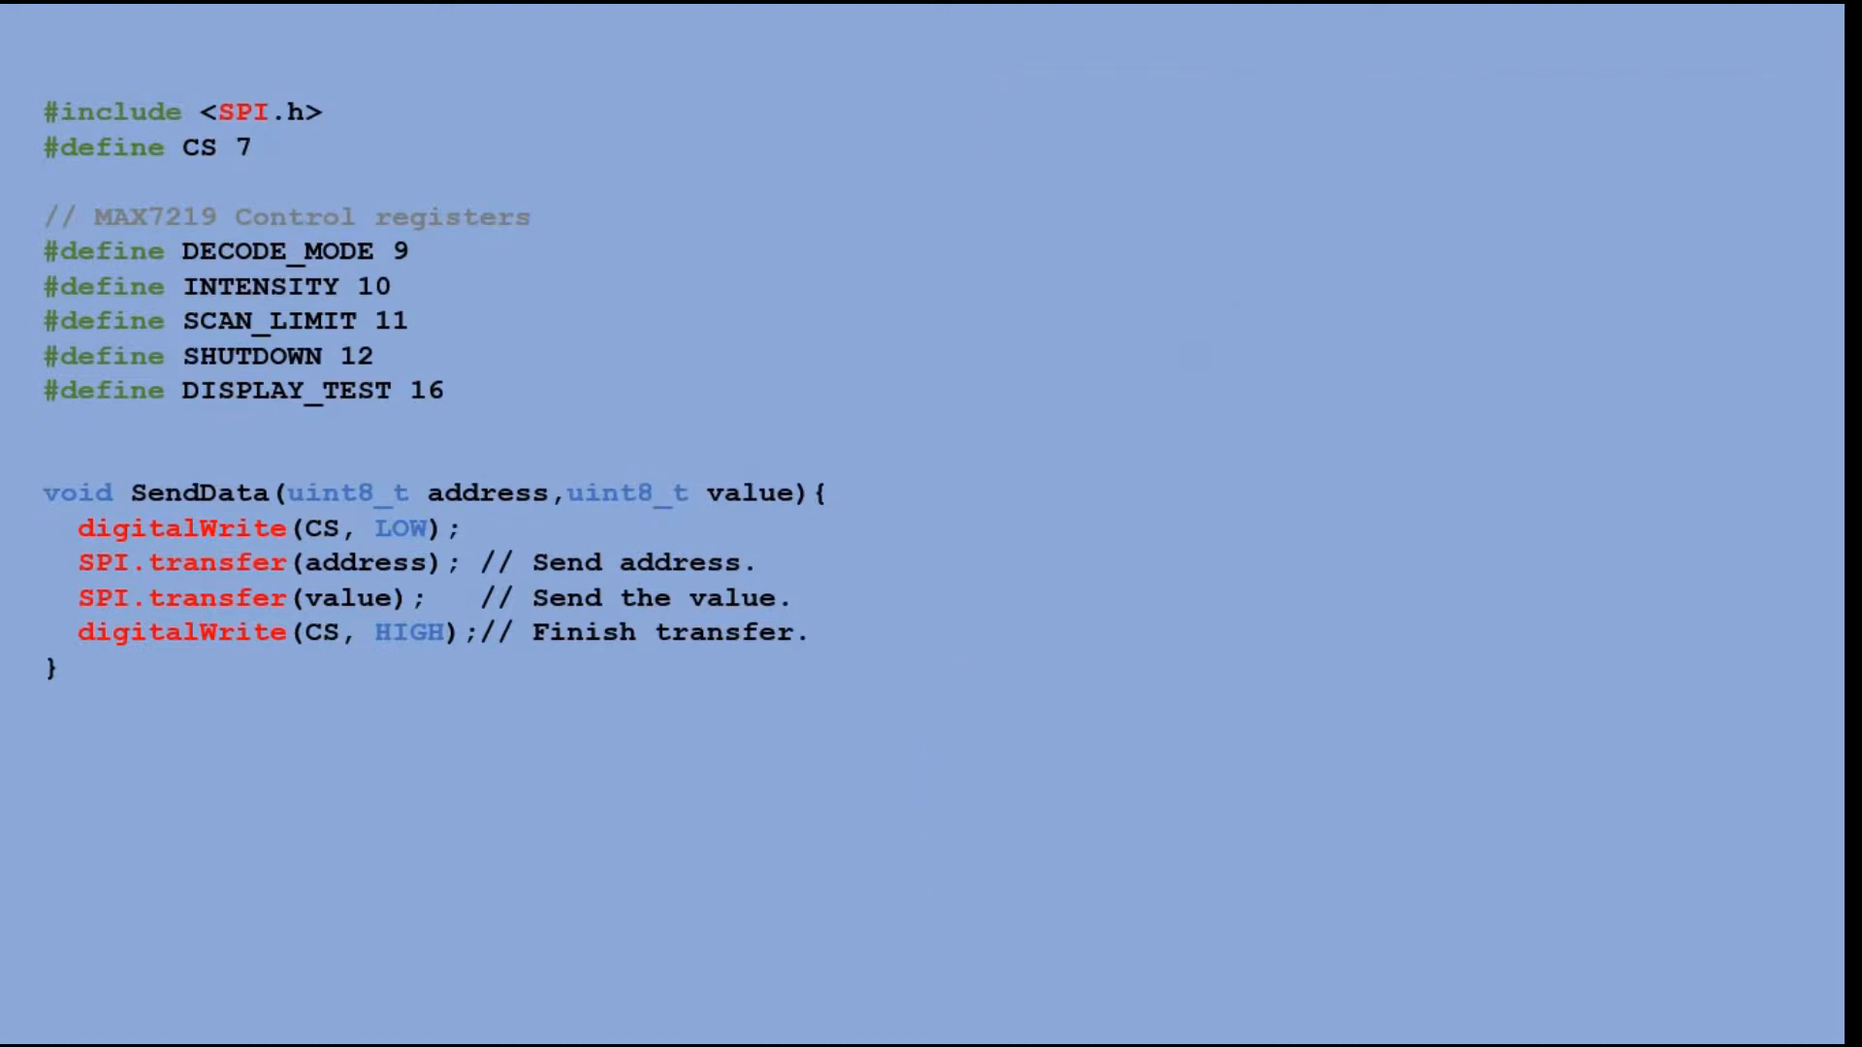
- Write setup() with pinMode(CS, OUTPUT) and SendData(DISPLAY_TEST, 0x00) to finish test mode
{"action": "type", "text": "void setup() {"}
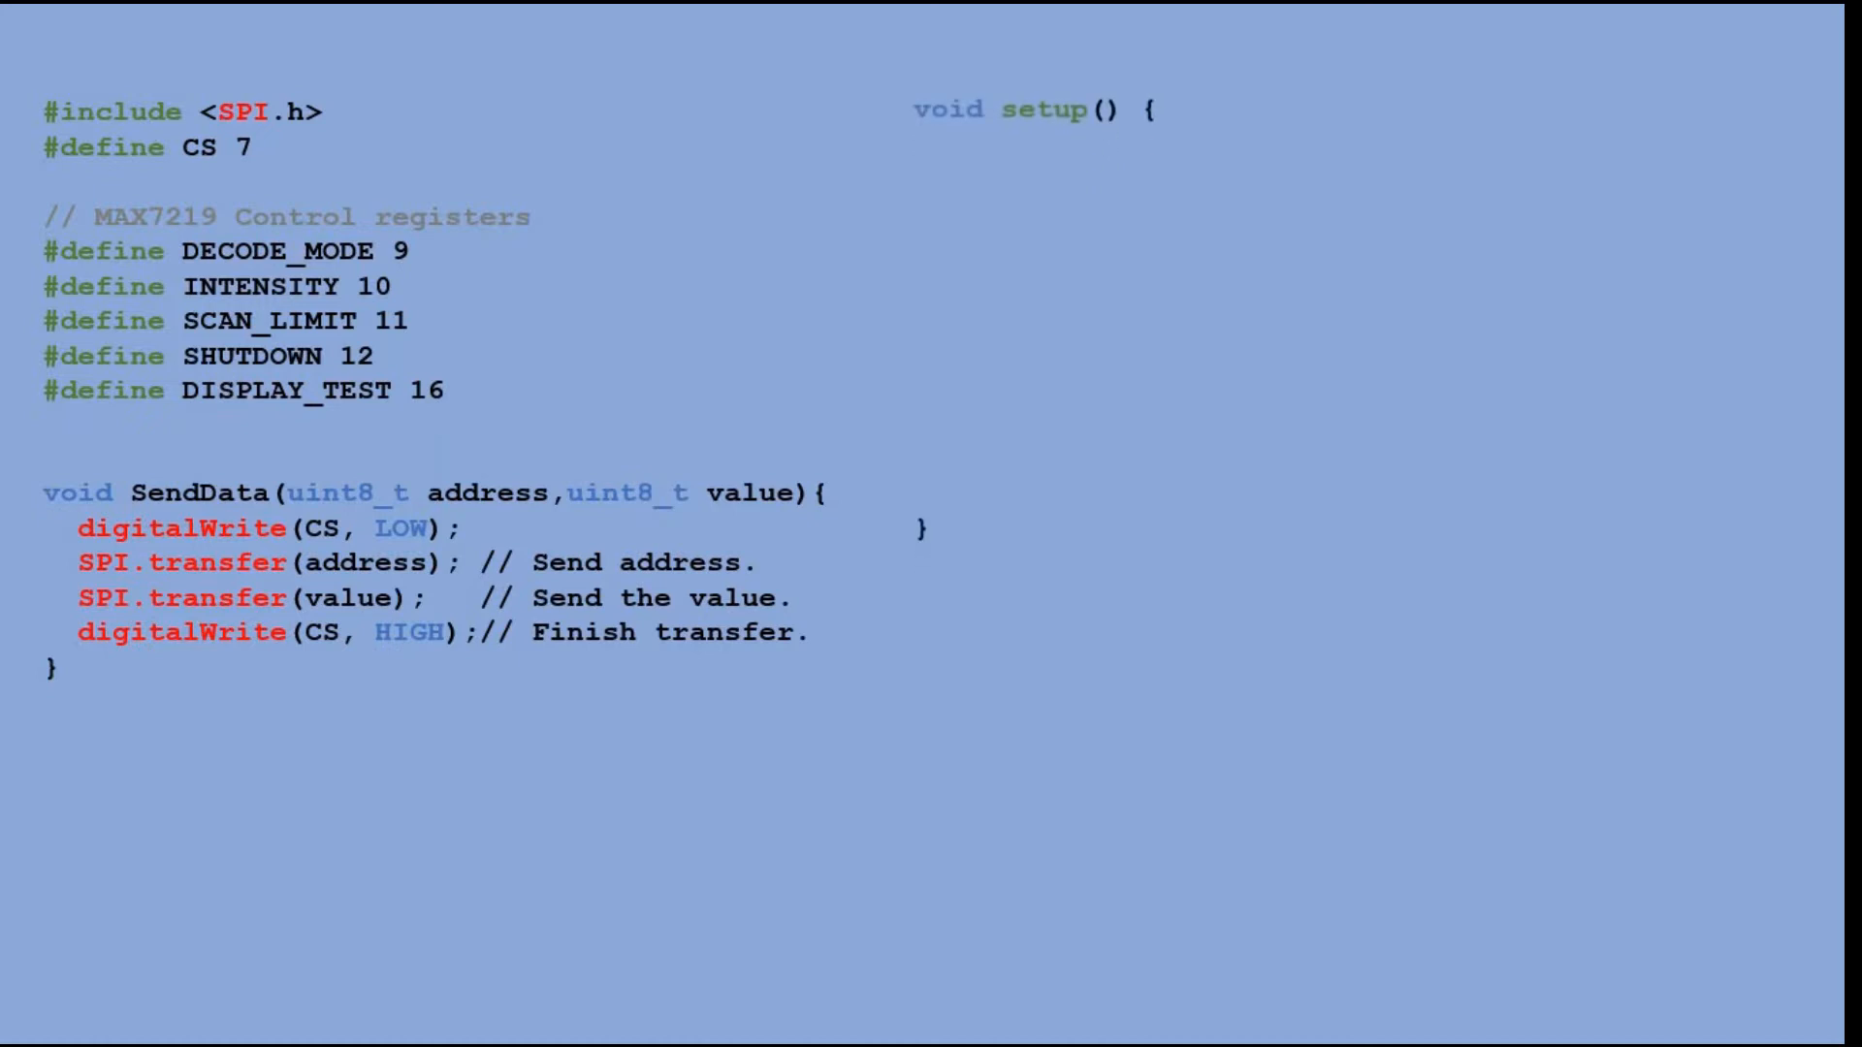
{"action": "type", "text": "pinMode(CS, OUTPUT);"}
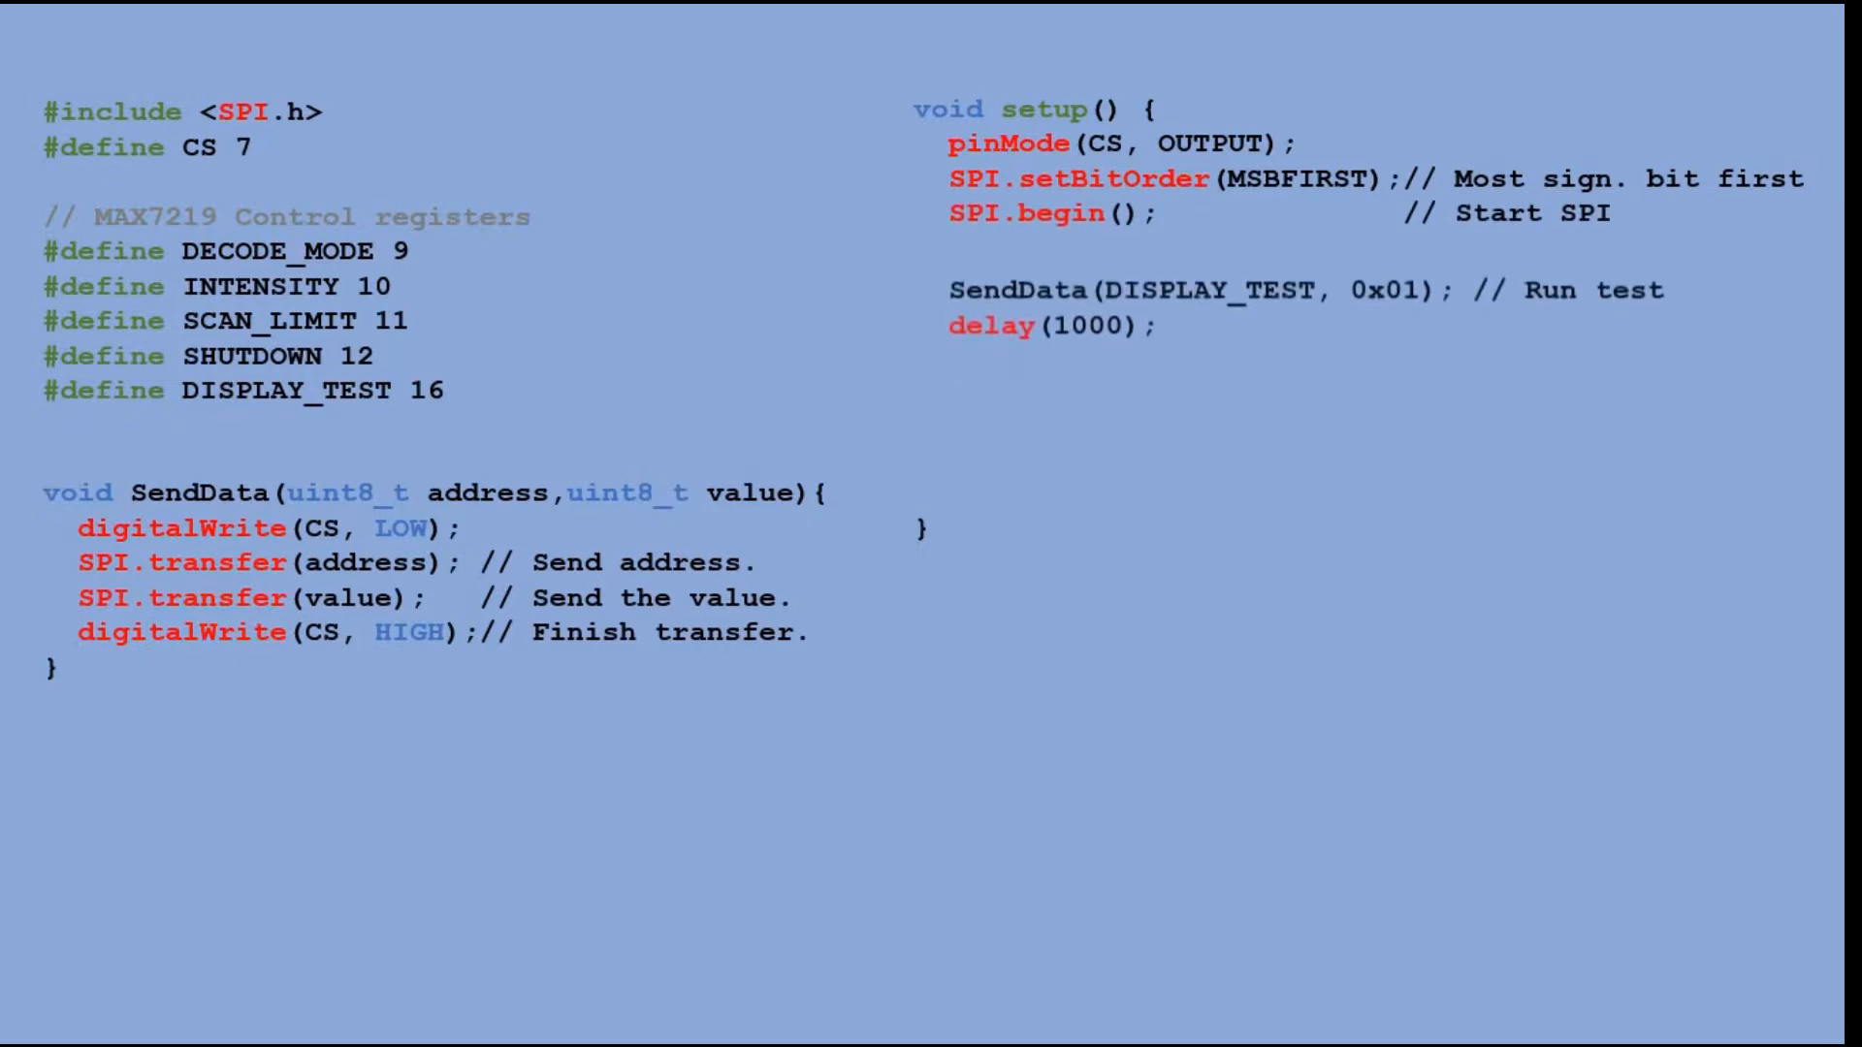
{"action": "type", "text": "SendData(DISPLAY_TEST, 0x00);// Finish test mode."}
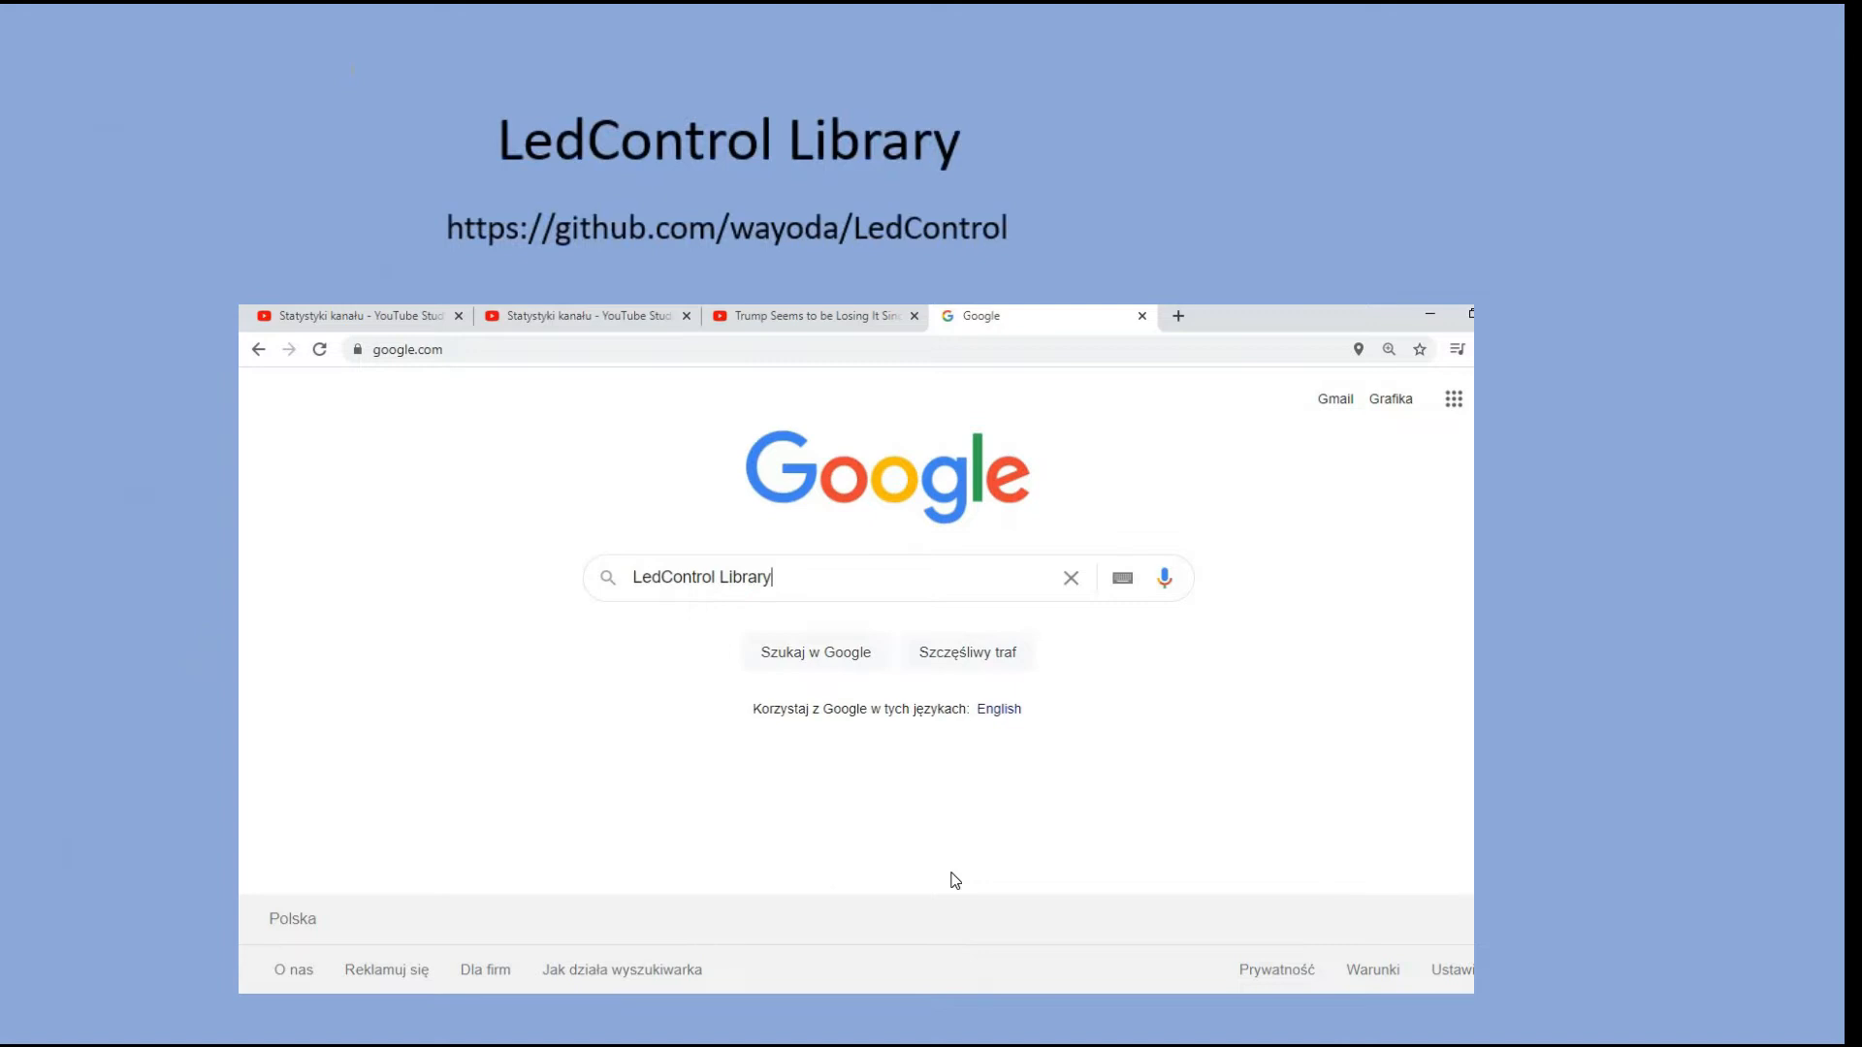
- Run a Google search for 'LedControl Library' from the suggestions
{"action": "left_click", "coordinate": [822, 578]}
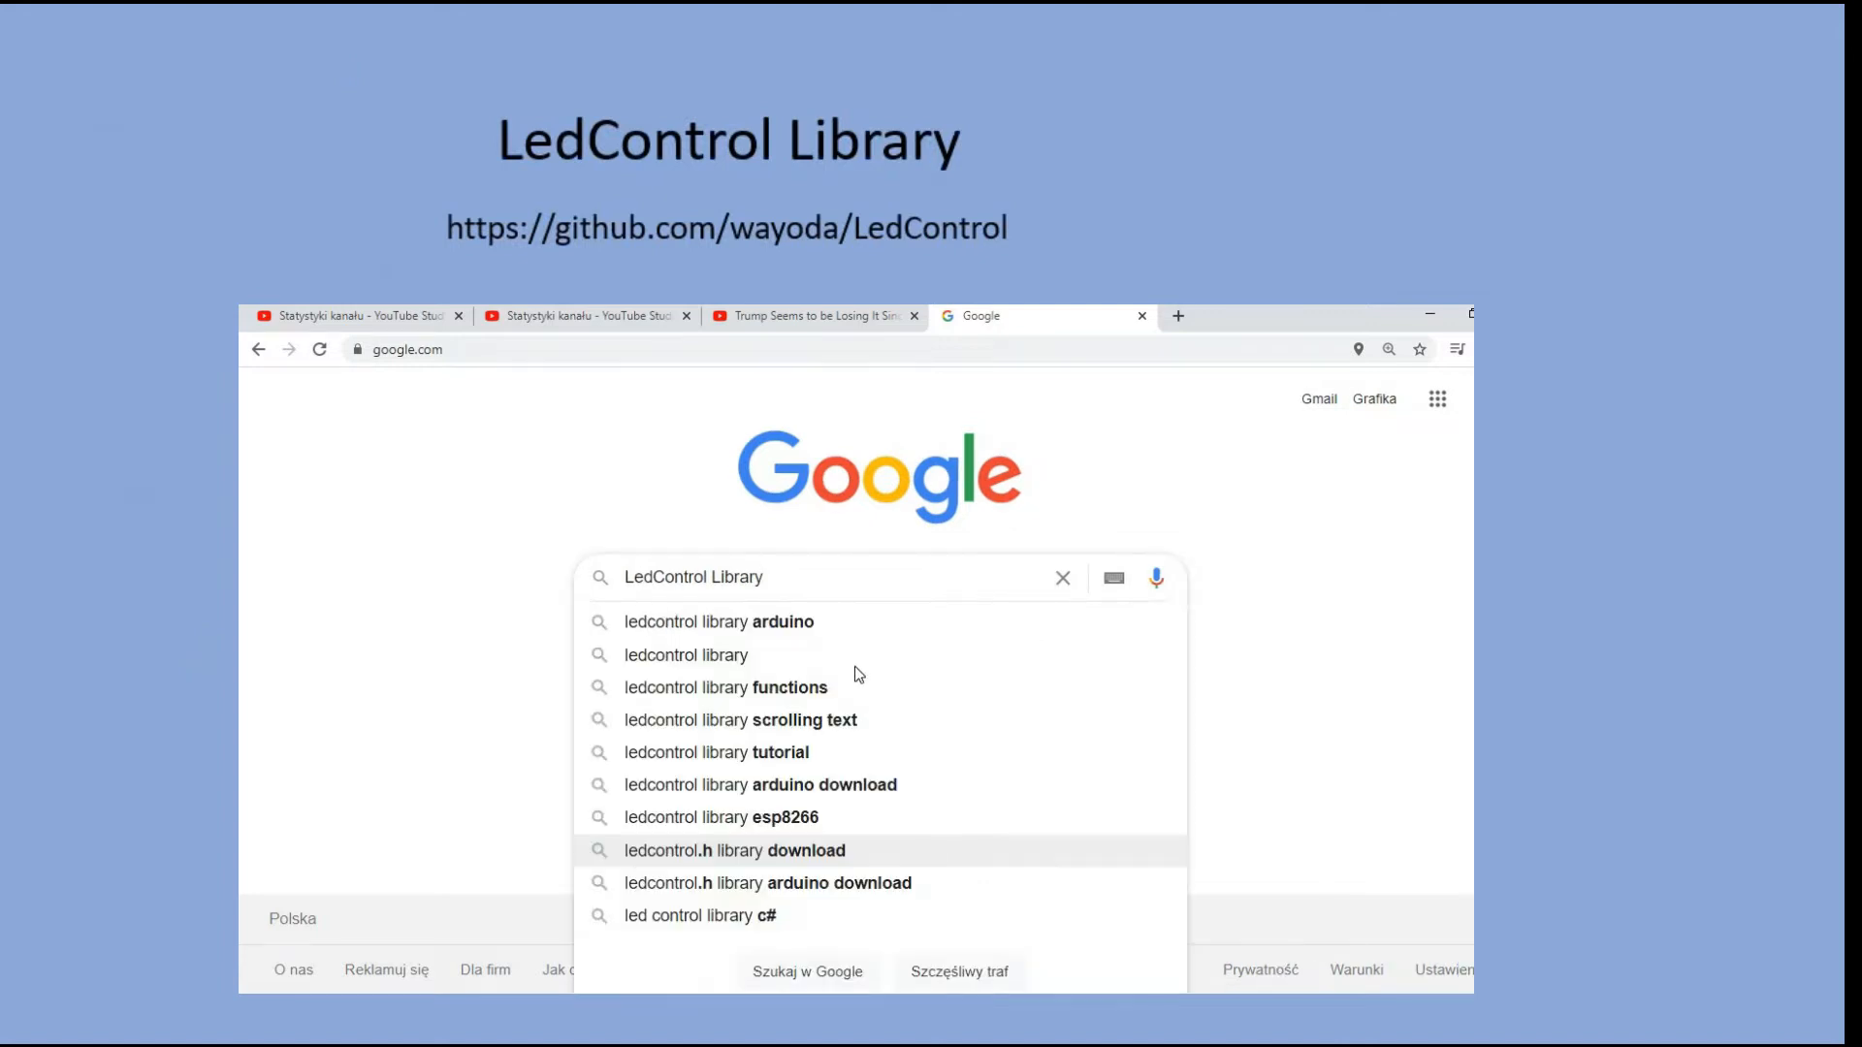
{"action": "left_click", "coordinate": [717, 621]}
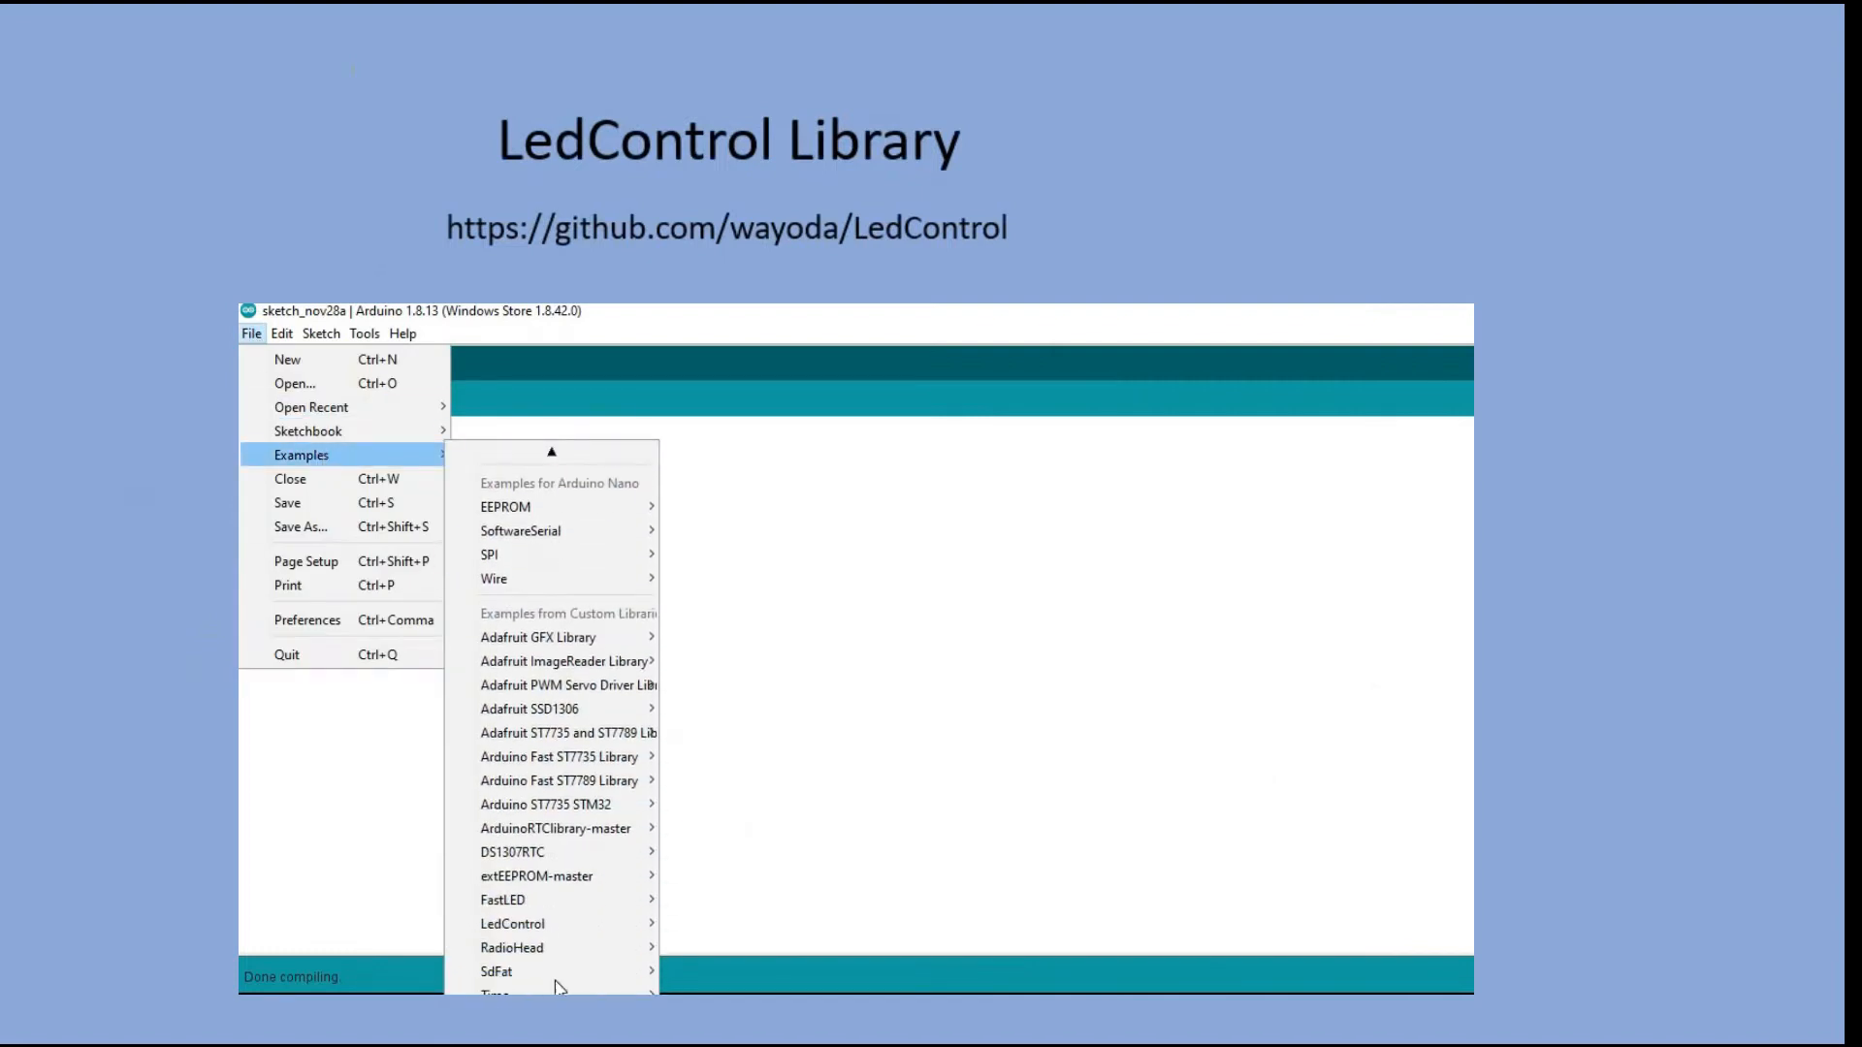
- Show the LedControl library's example sketches under File > Examples
{"action": "left_click", "coordinate": [512, 923]}
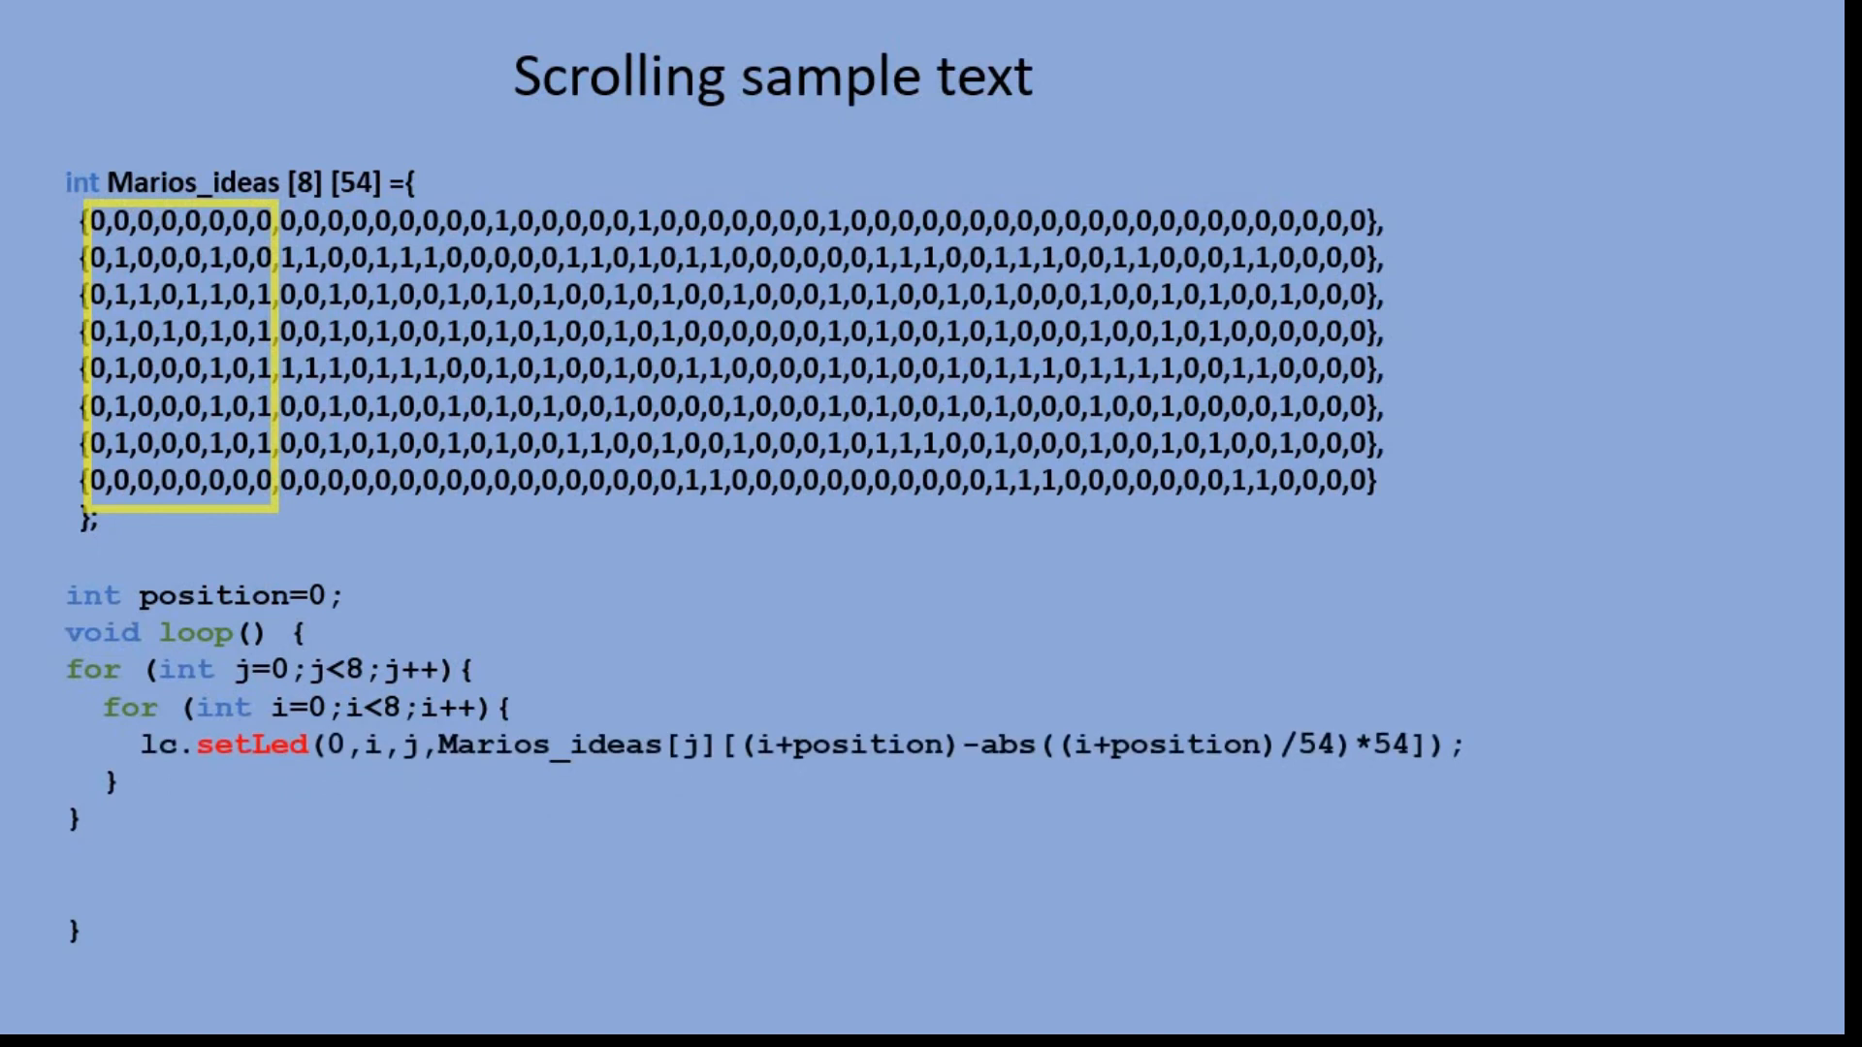
- Add delay(20); after the nested setLed loops in loop()
{"action": "type", "text": "delay(20);"}
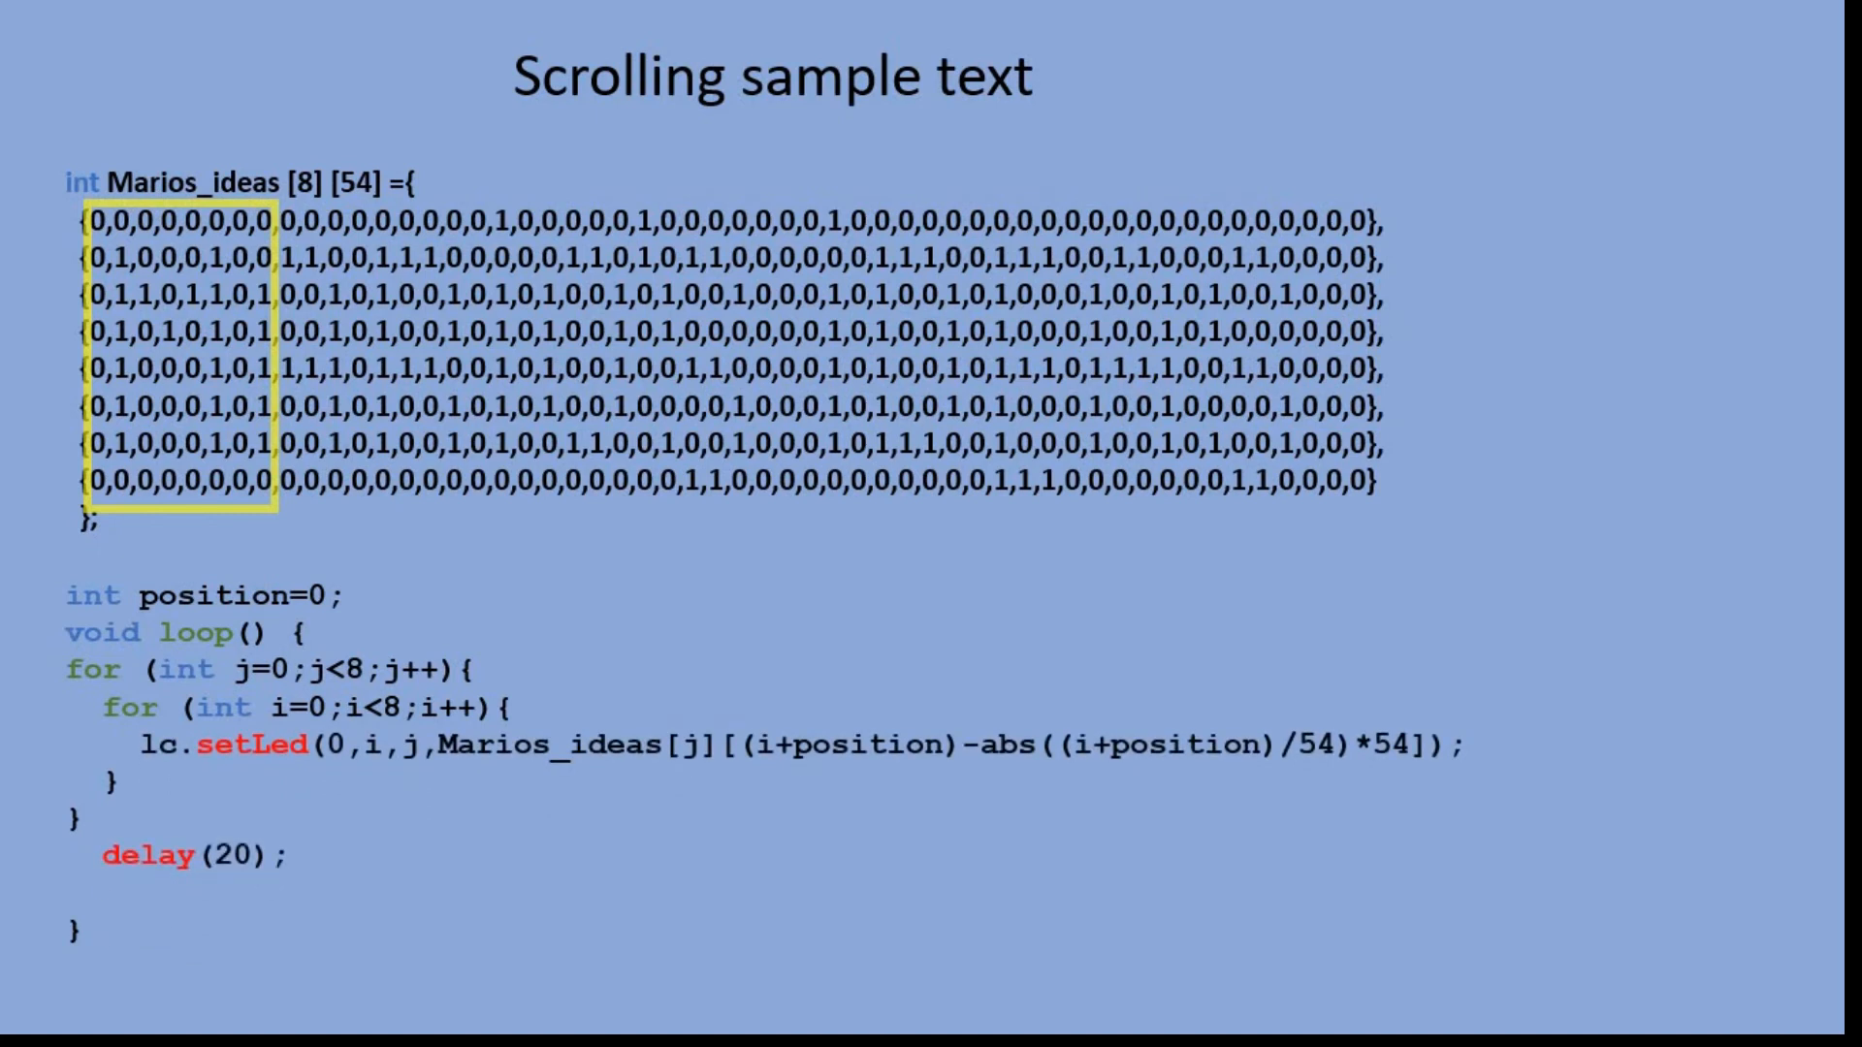